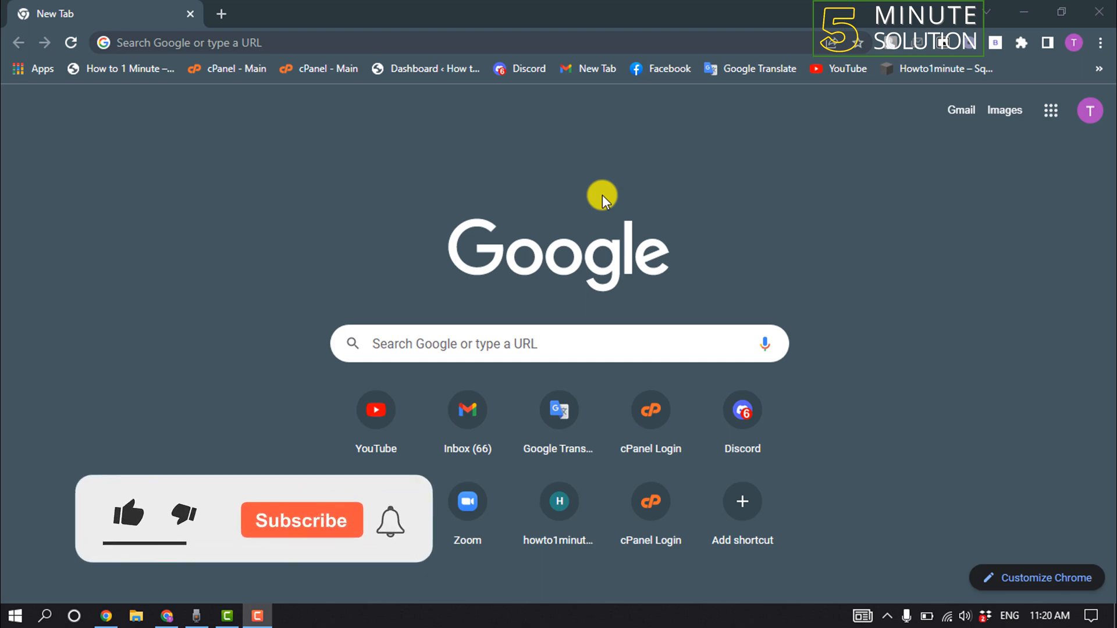
pyautogui.click(128, 513)
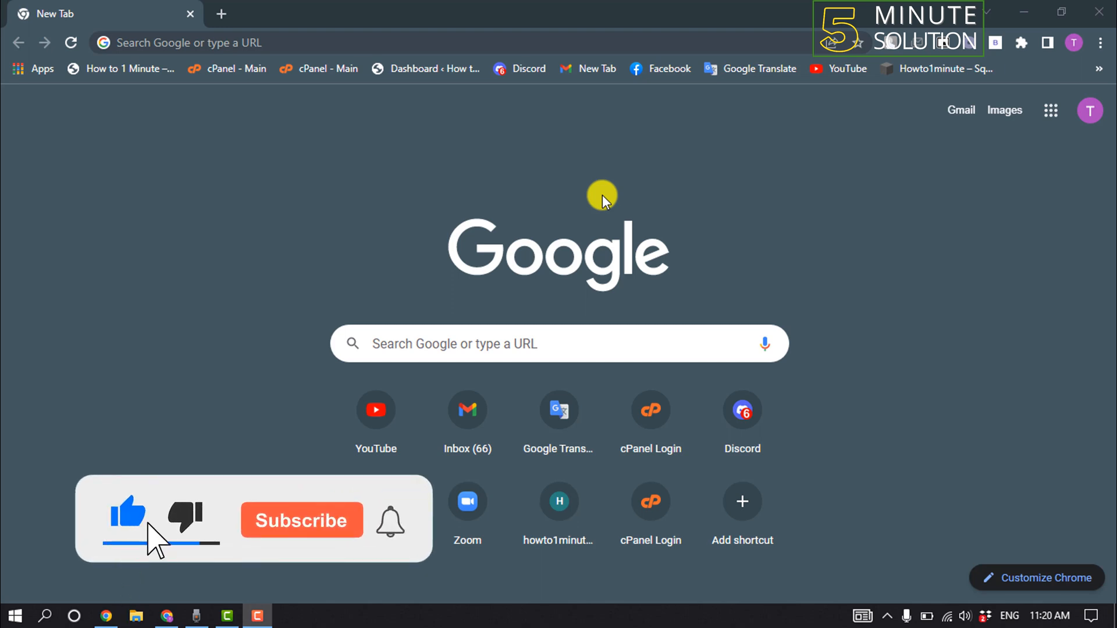
pyautogui.click(301, 520)
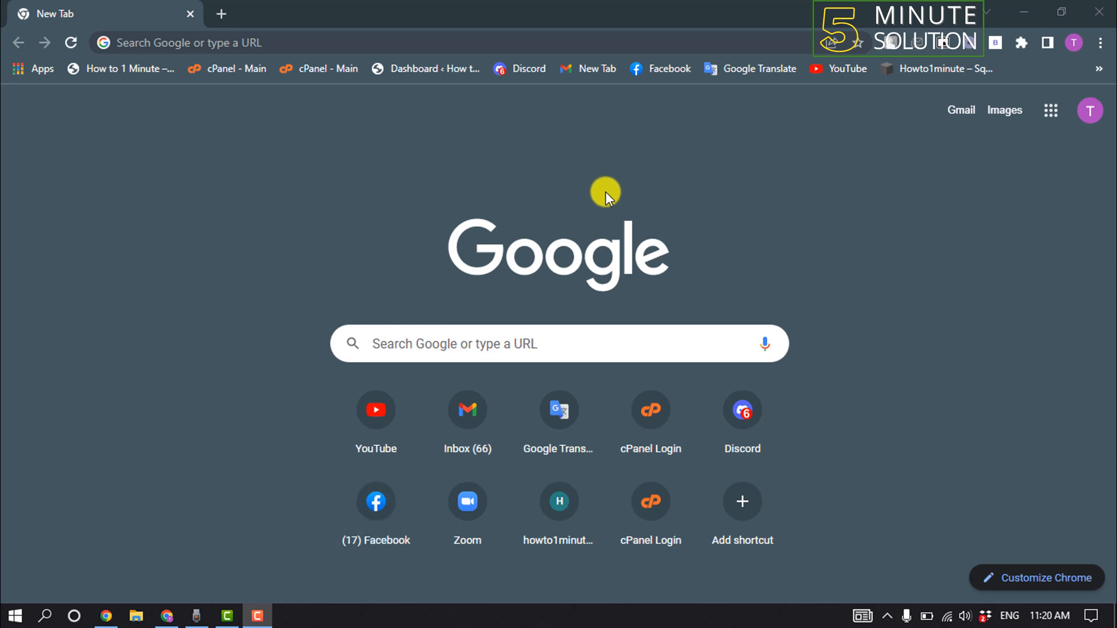
pyautogui.write('https://www.hidemyass.com/proxy')
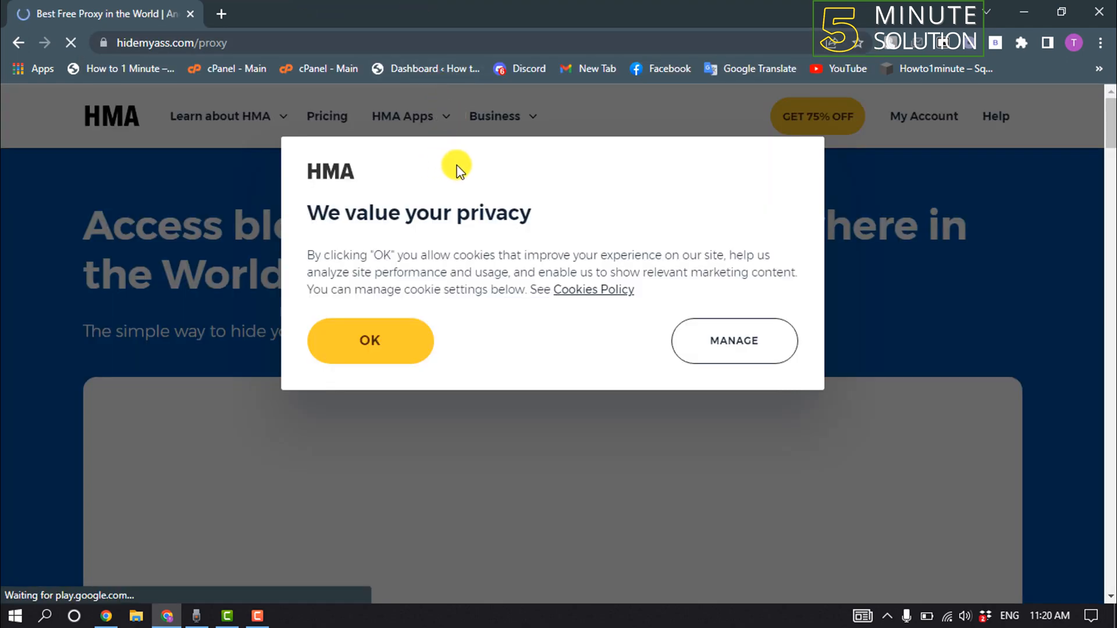
pyautogui.click(369, 340)
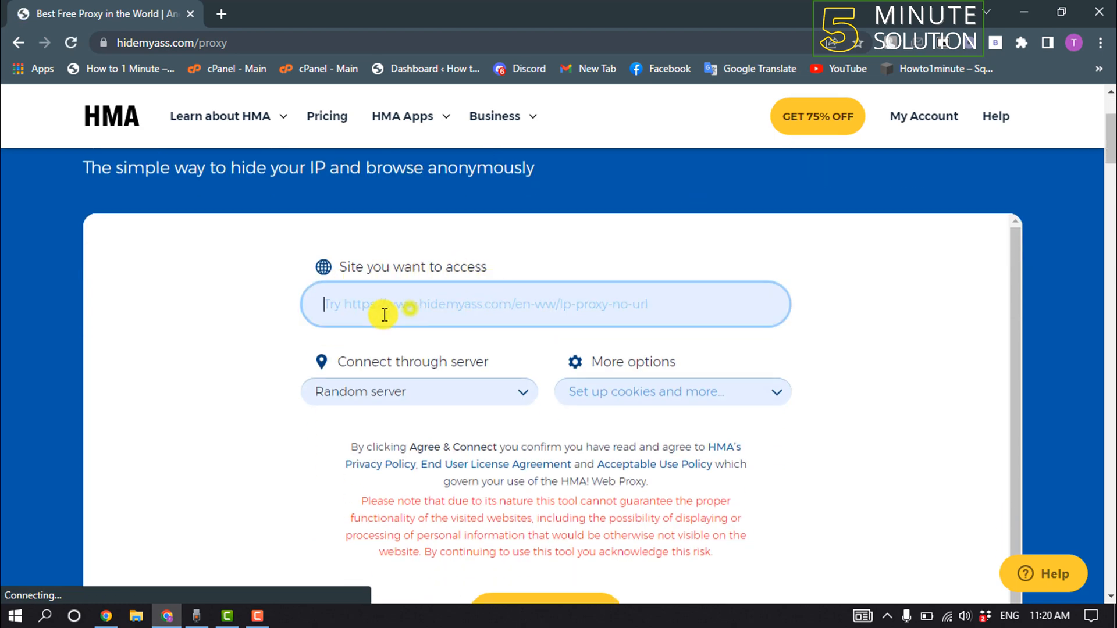
# Step: Enter wattpad.com, choose the UK (London) server, and turn on URL encryption under More options
pyautogui.write('wattpad.com')
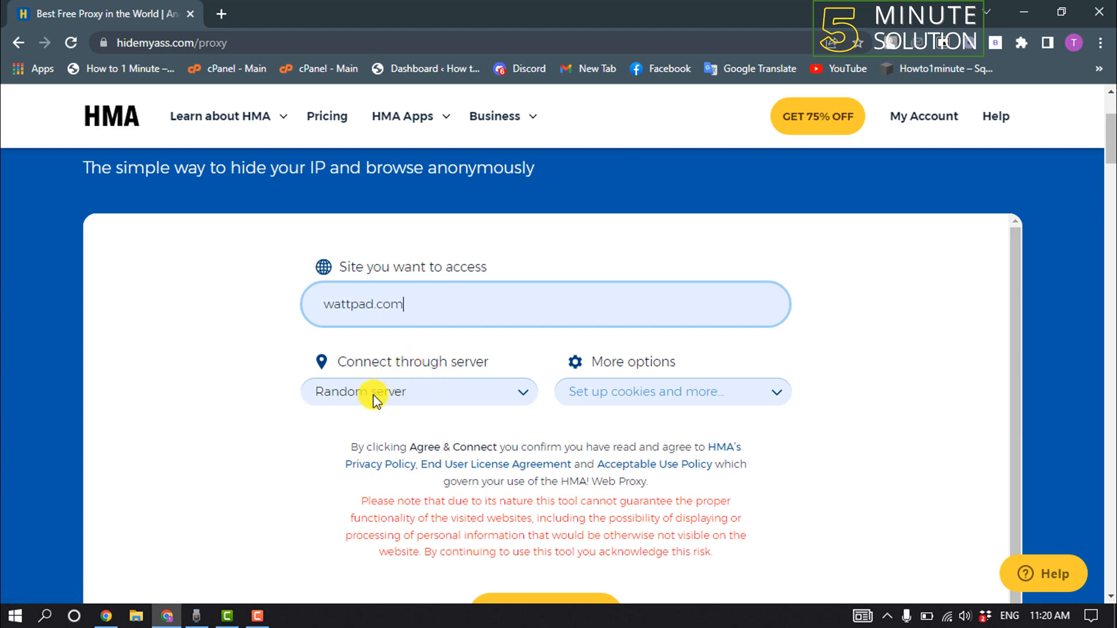
pyautogui.click(417, 392)
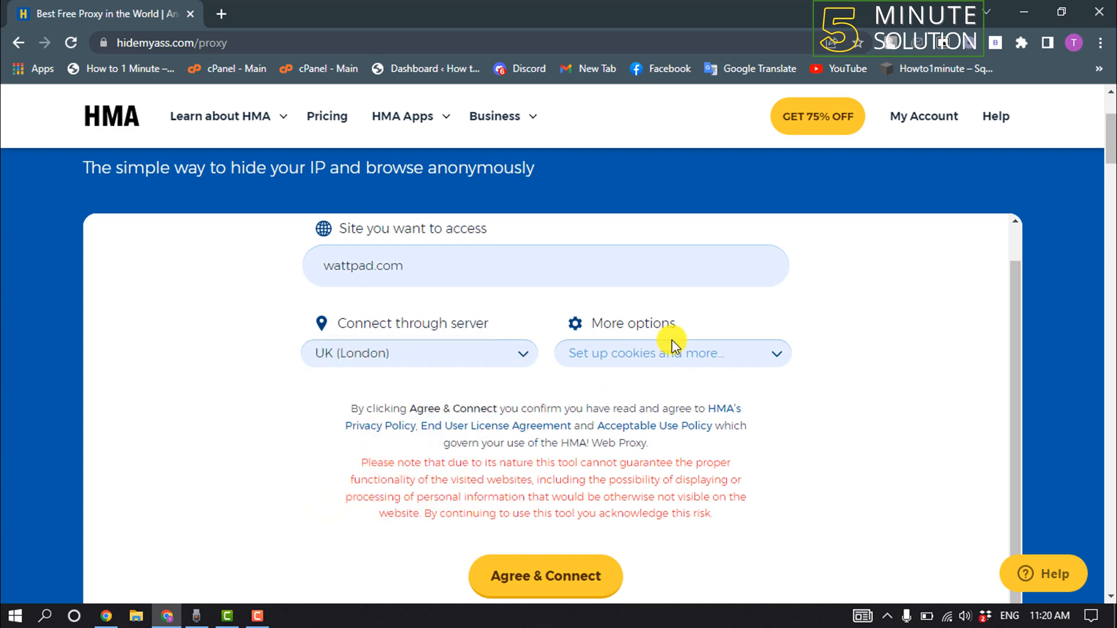
pyautogui.click(673, 352)
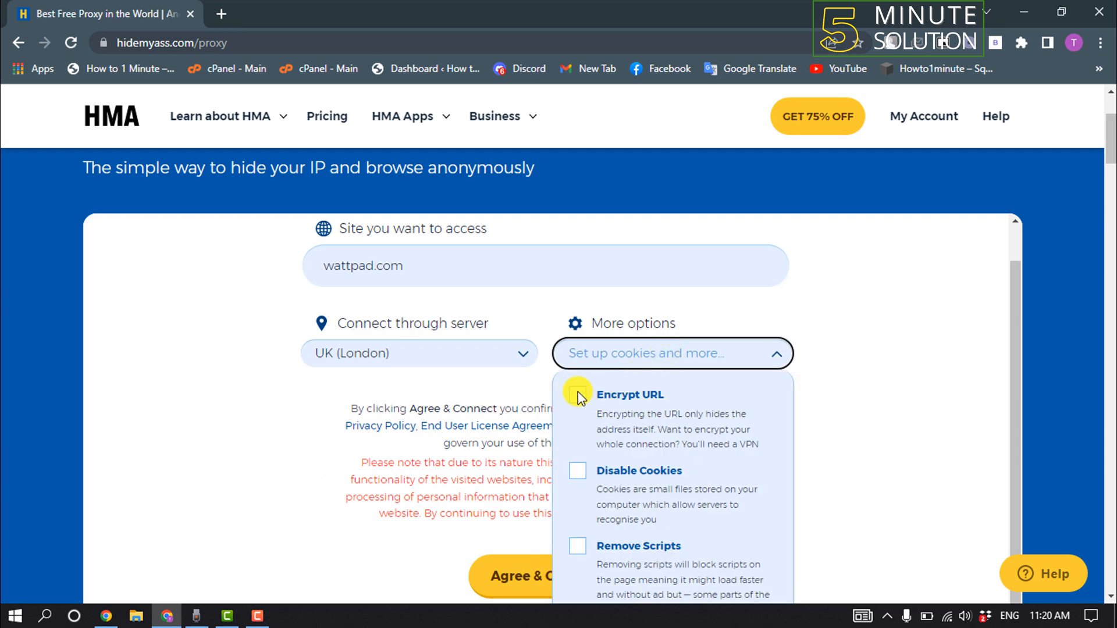
pyautogui.click(577, 395)
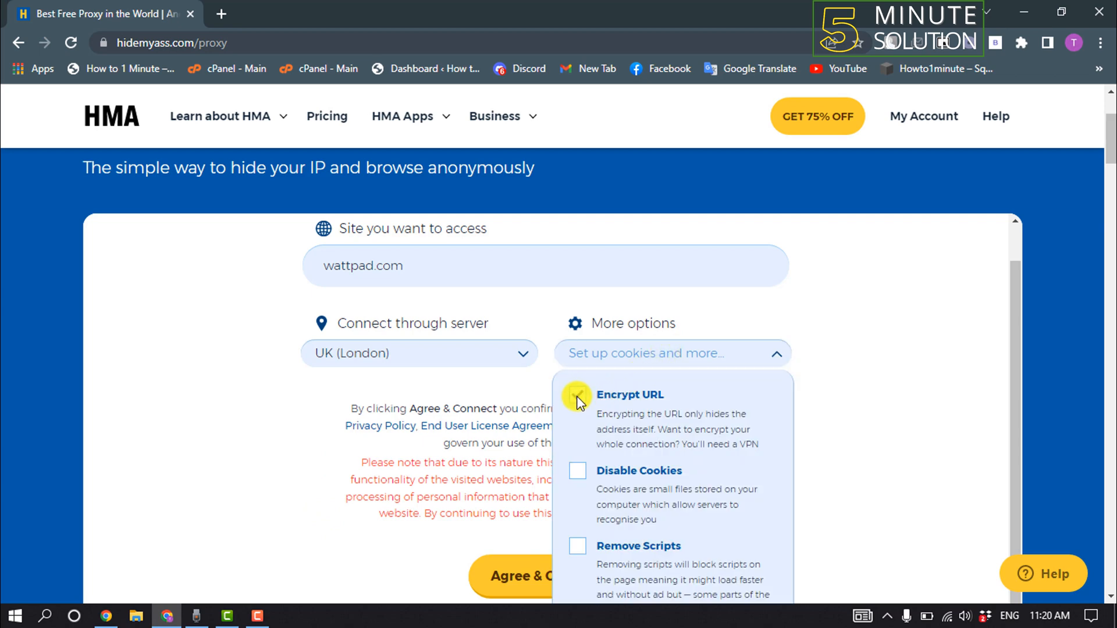
pyautogui.click(578, 395)
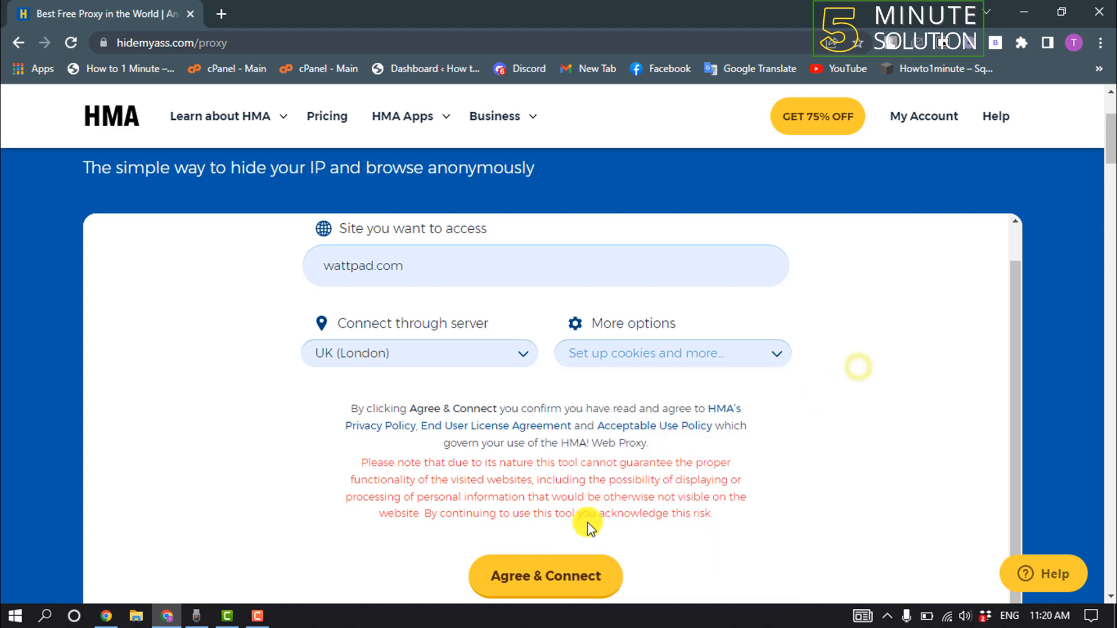
# Step: Accept the terms with Agree & Connect and confirm connecting to wattpad.com
pyautogui.click(546, 576)
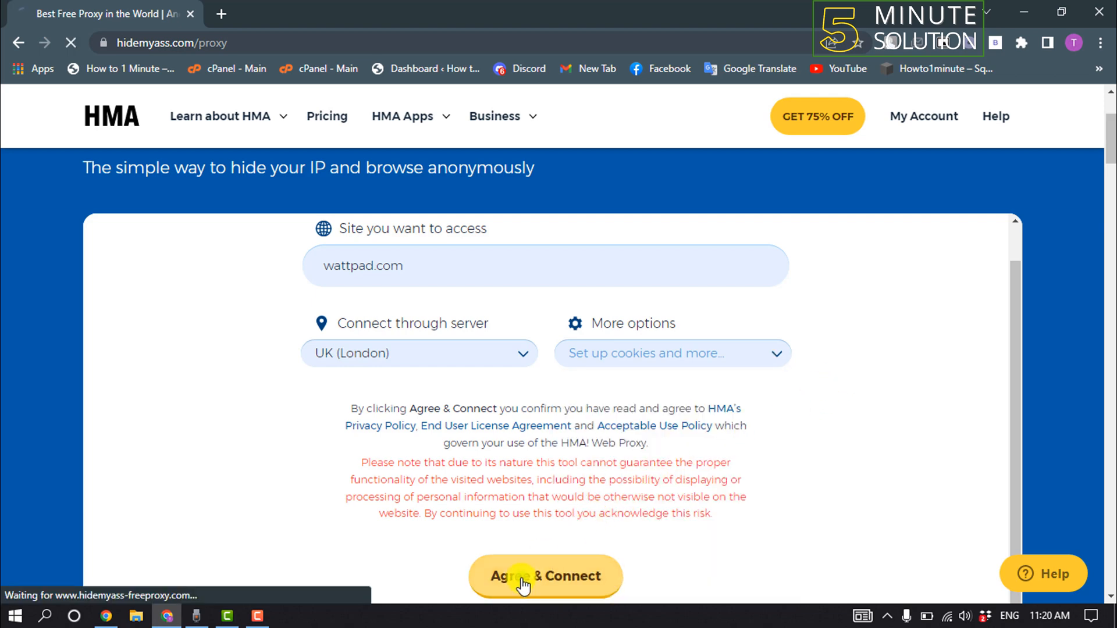
pyautogui.click(545, 577)
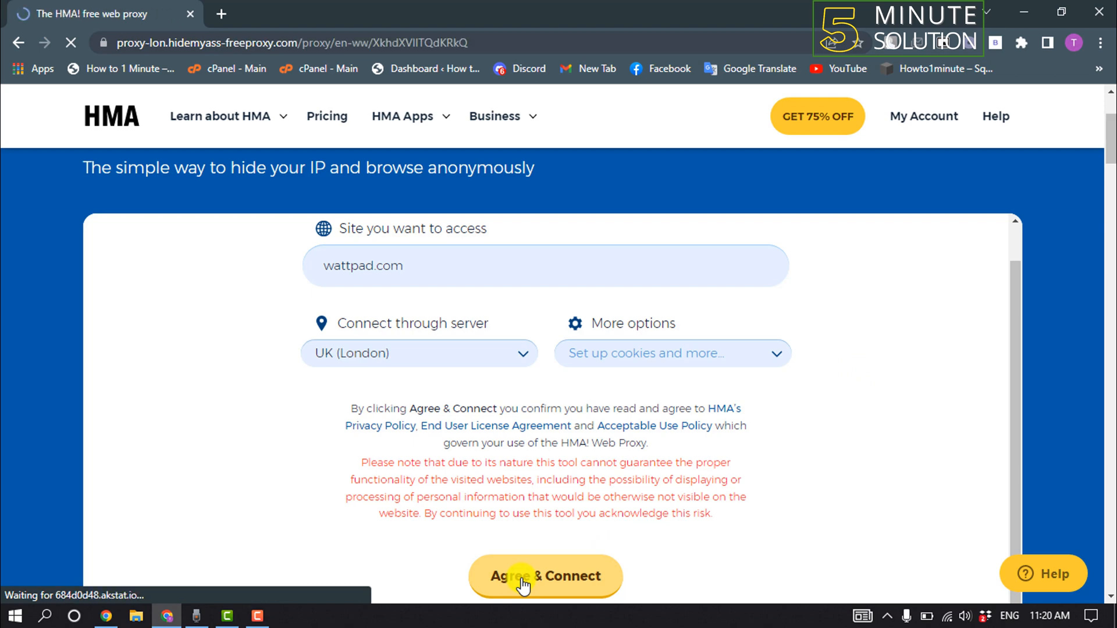
pyautogui.click(545, 577)
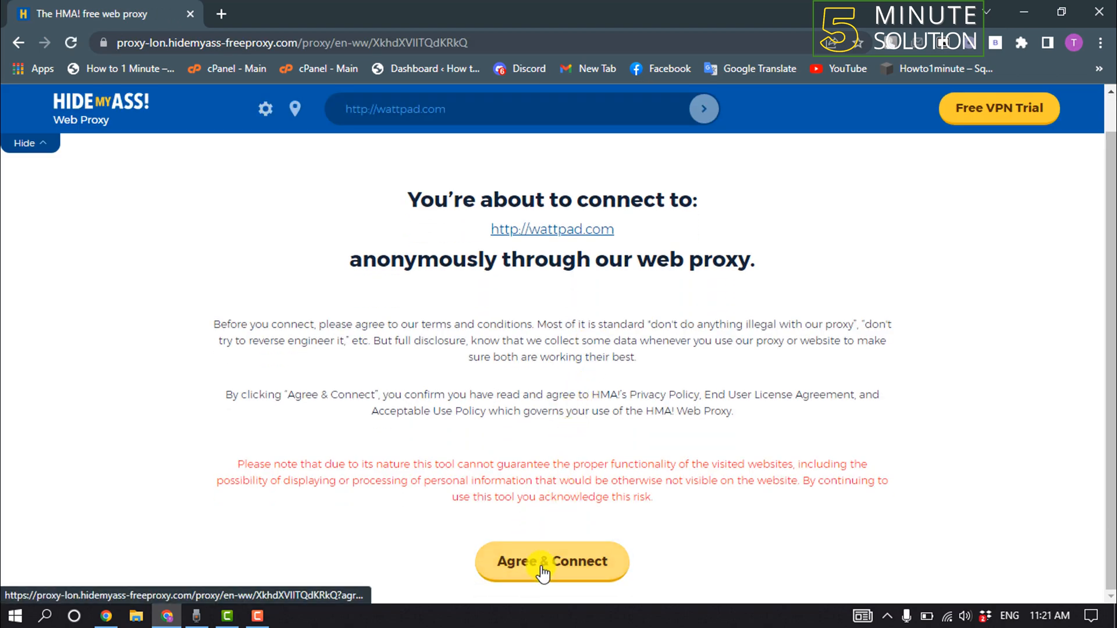
pyautogui.click(552, 562)
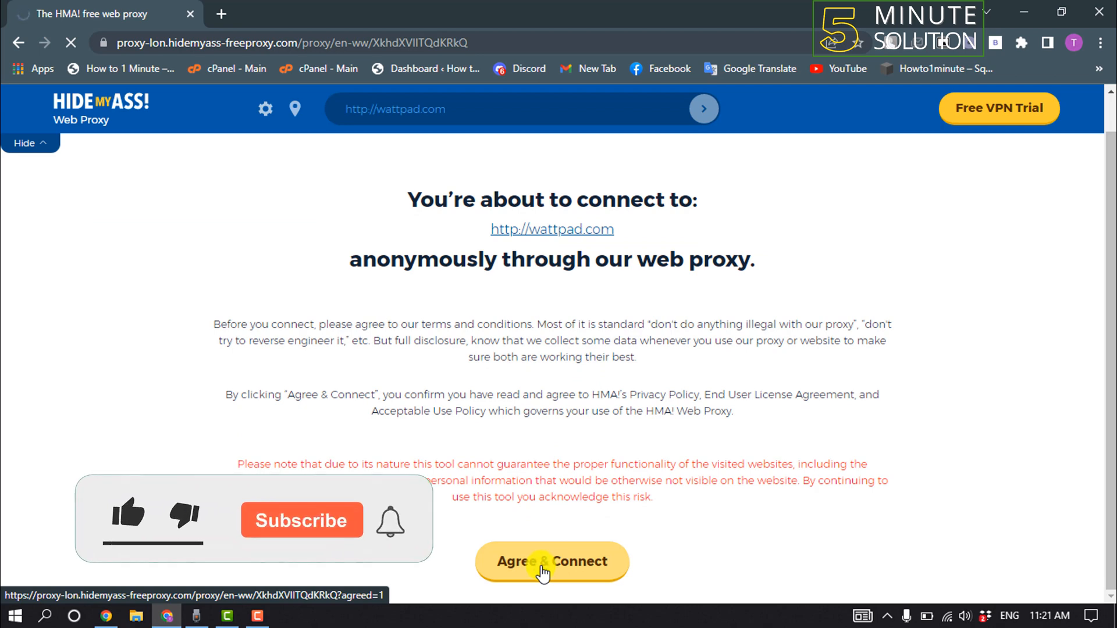
pyautogui.click(551, 561)
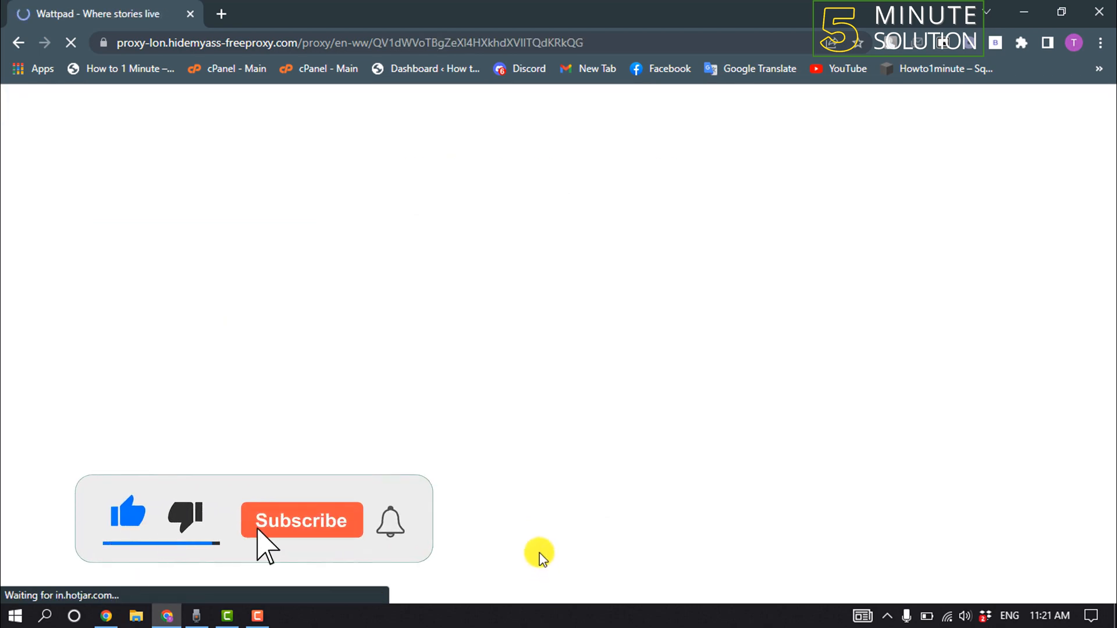
# Step: Let the Wattpad homepage load through the London proxy and scroll down the page
pyautogui.click(301, 520)
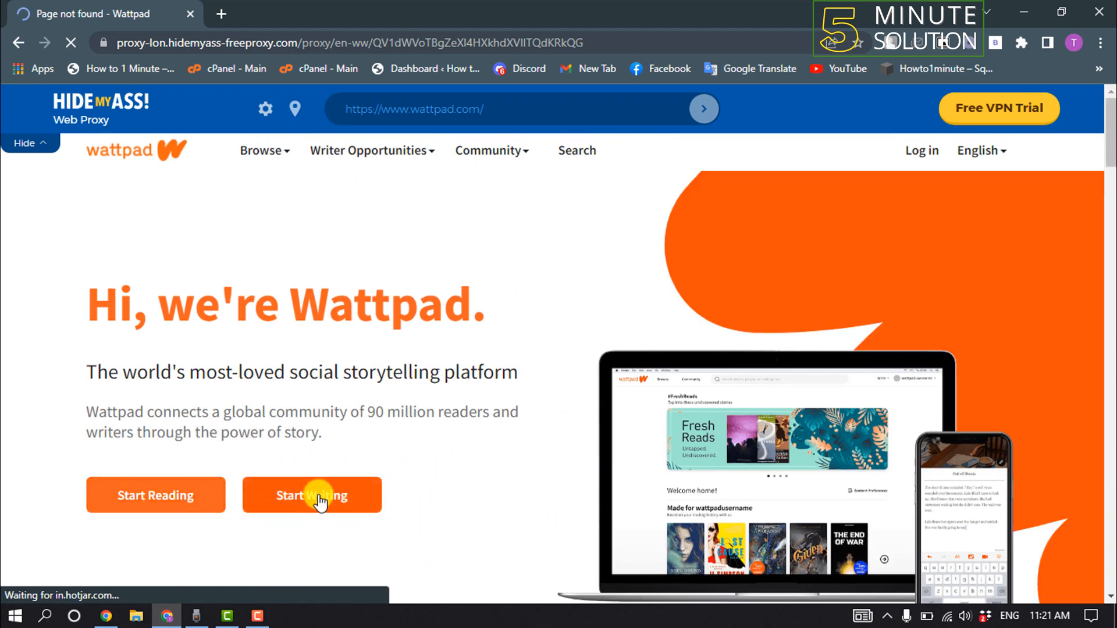
pyautogui.moveTo(919, 150)
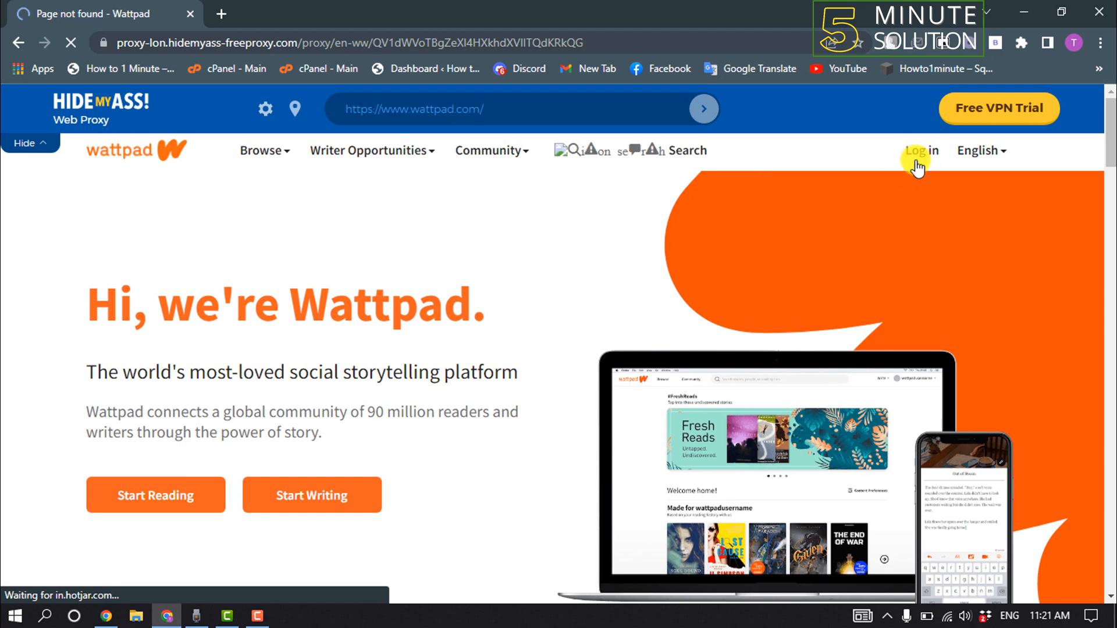
pyautogui.scroll(-3)
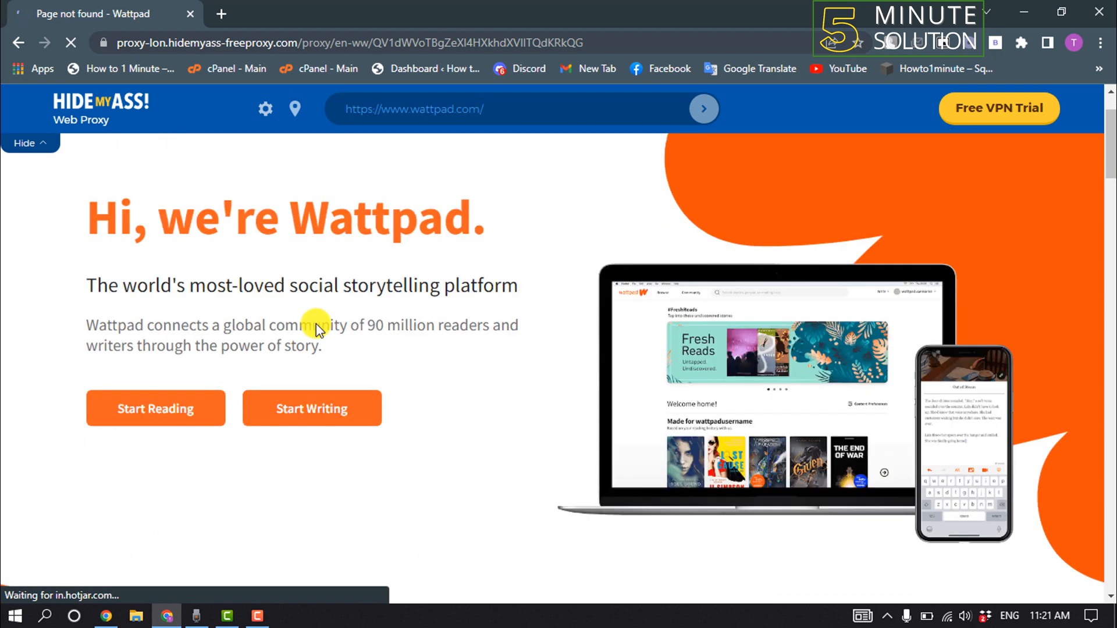
pyautogui.scroll(-3)
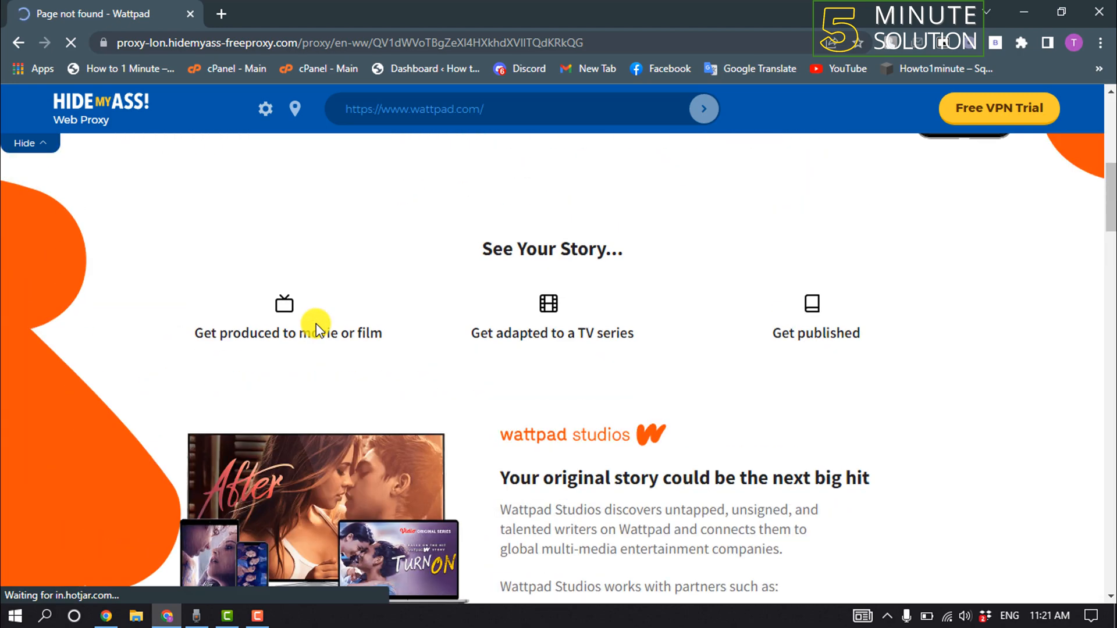